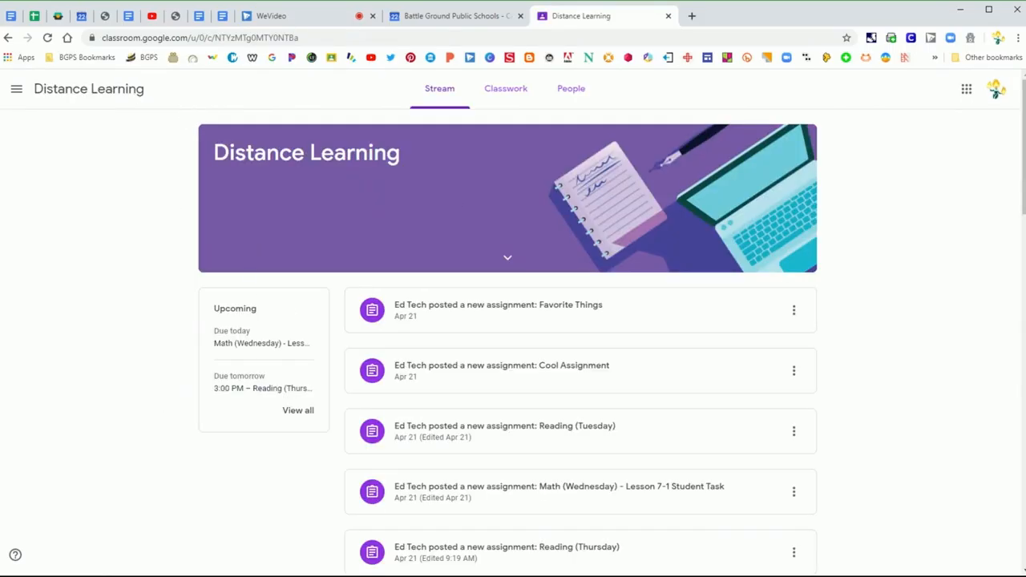
# Step: Open the Classwork tab of the Distance Learning class
pyautogui.click(506, 89)
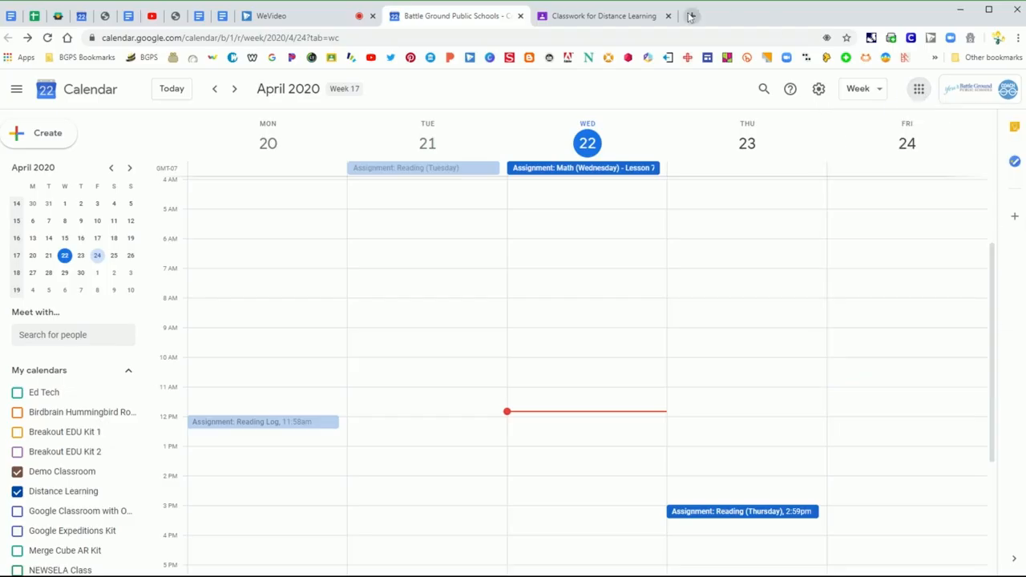
# Step: After reviewing the week's Assignment due-date events, open a new blank browser tab
pyautogui.click(687, 15)
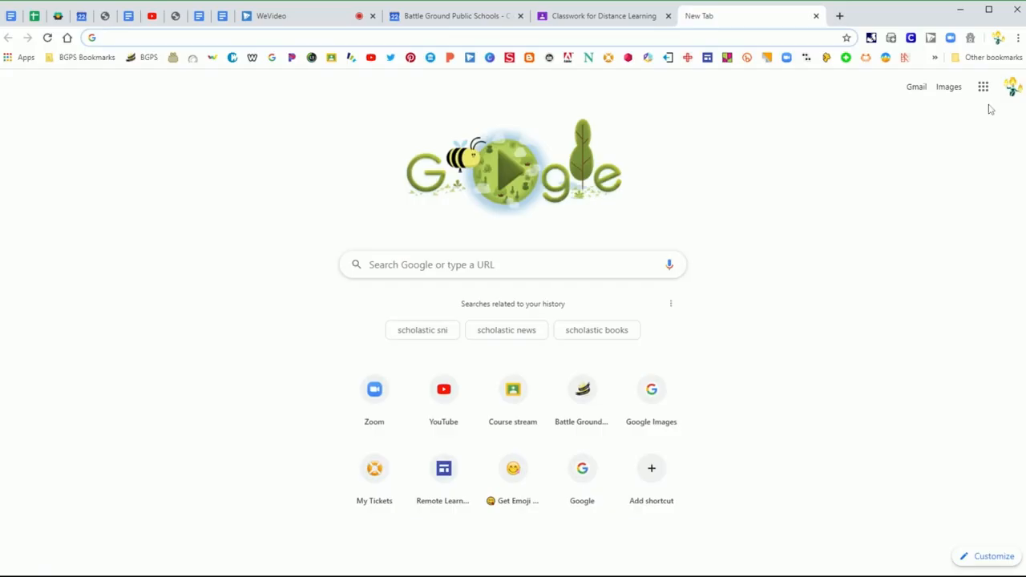